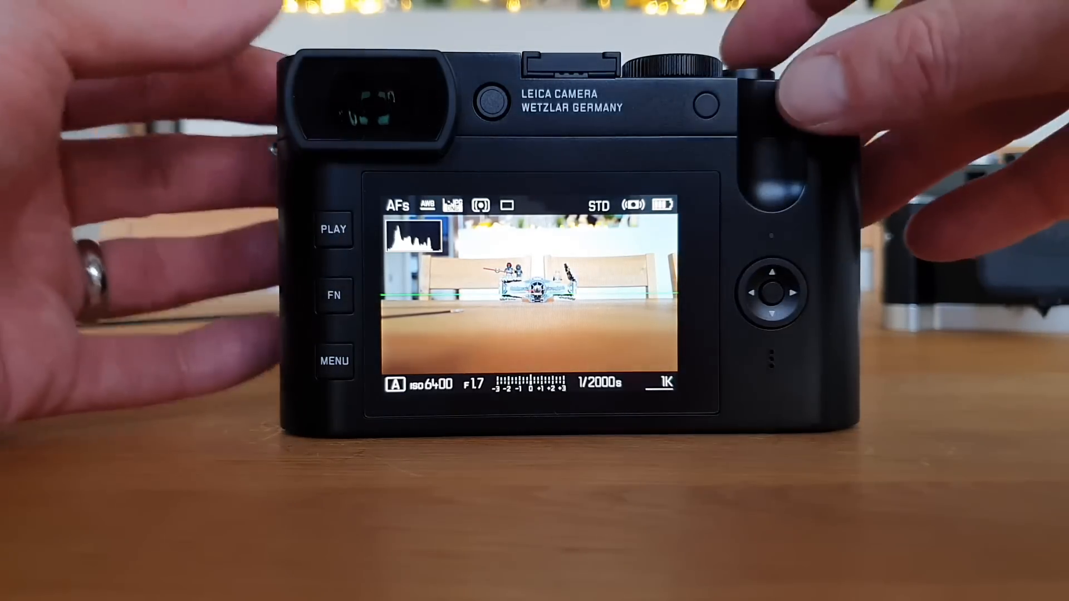
Review the Edit panel's Light and Color sliders beside the night photo, Highlights -100, Shadows +50
{"action": "left_click", "coordinate": [777, 293]}
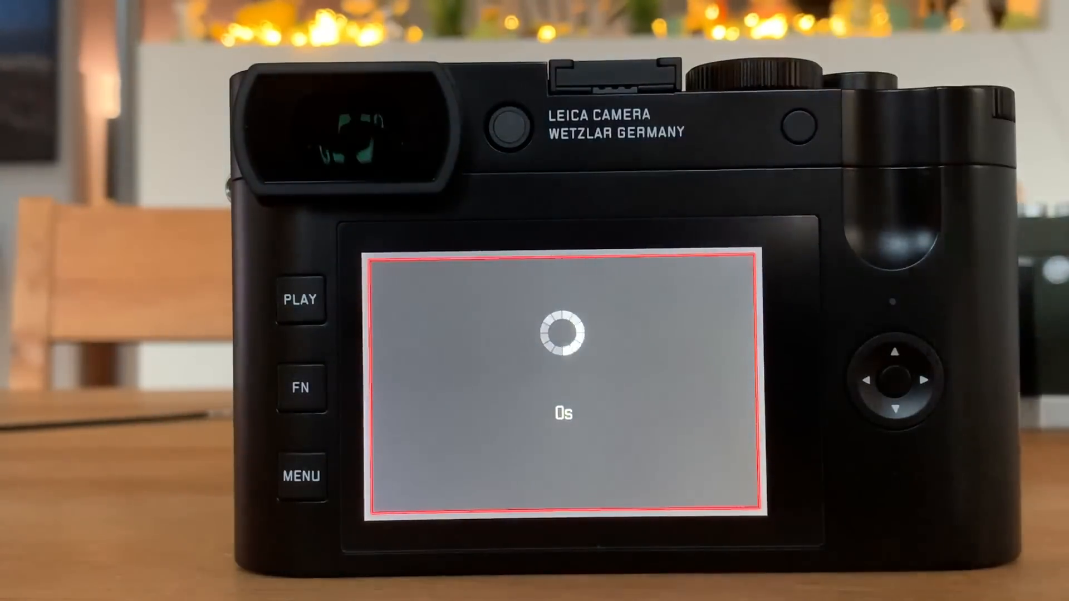
{"action": "left_click", "coordinate": [559, 415]}
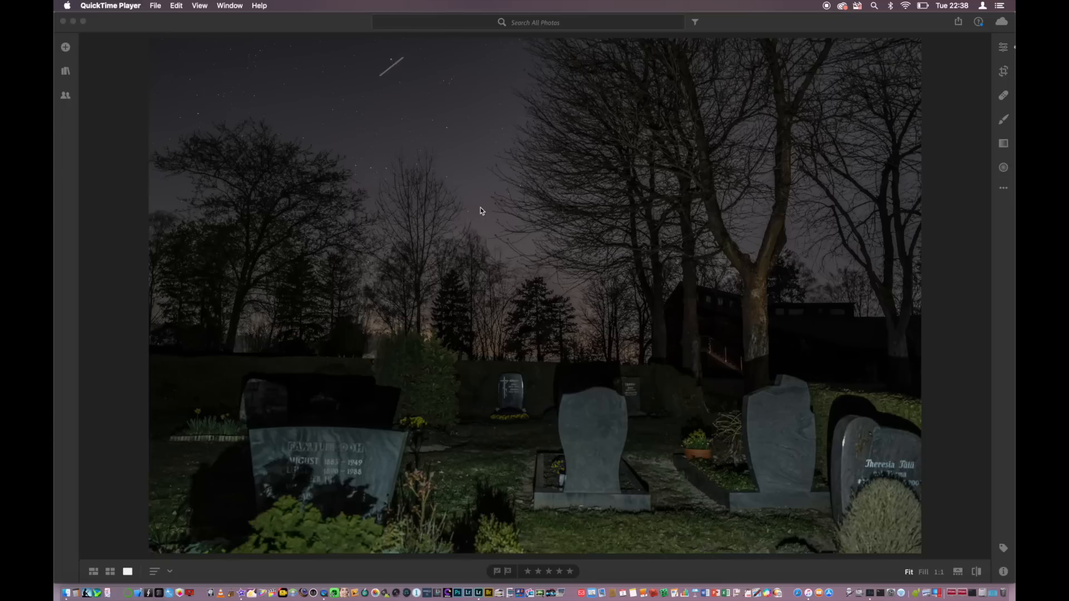
{"action": "mouse_move", "coordinate": [436, 136]}
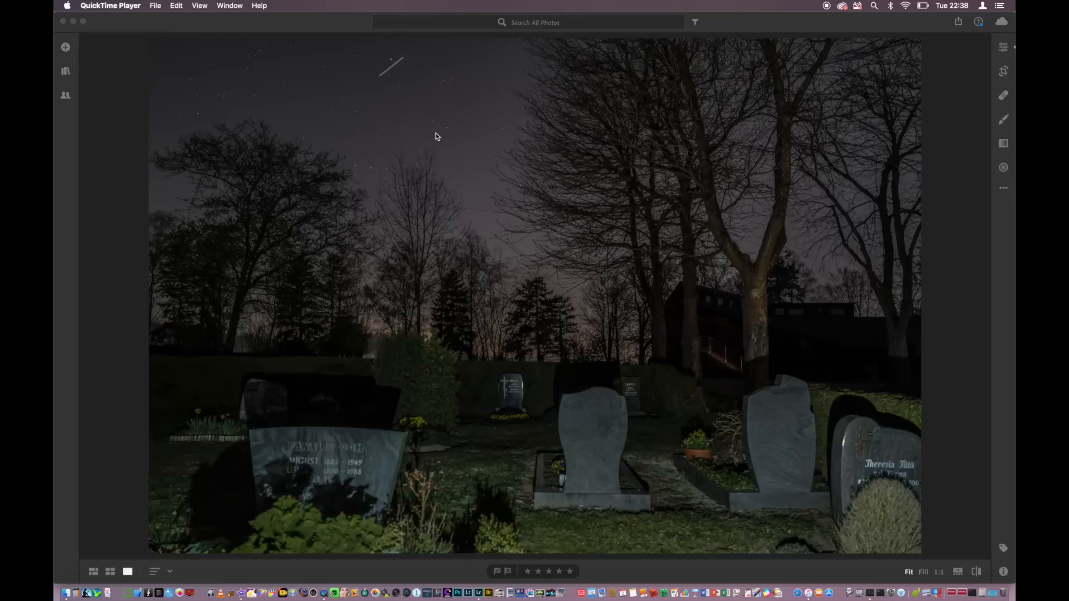
{"action": "mouse_move", "coordinate": [490, 255]}
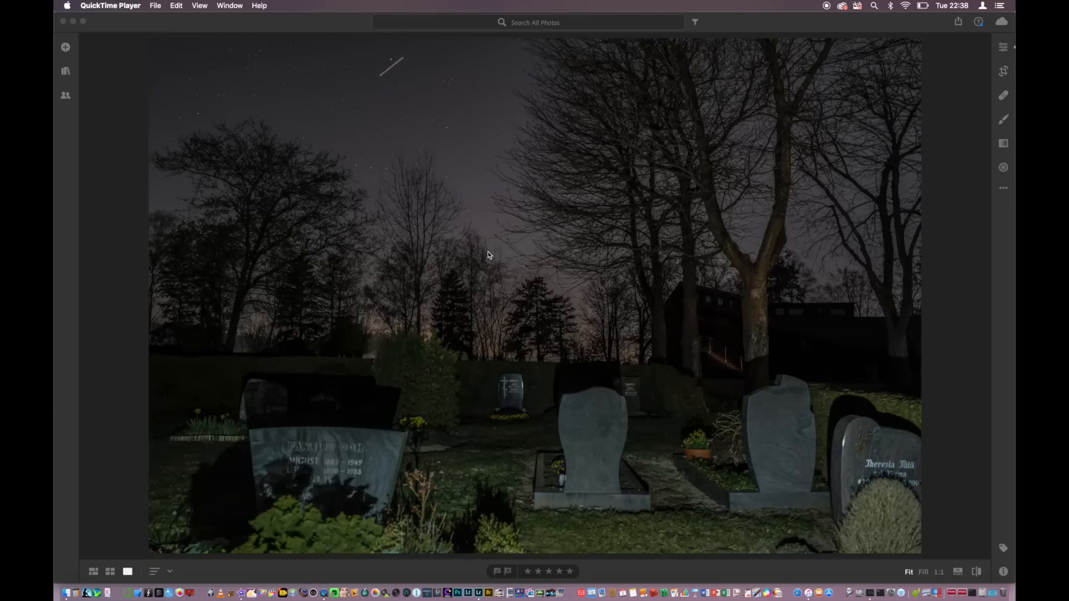
{"action": "mouse_move", "coordinate": [520, 480]}
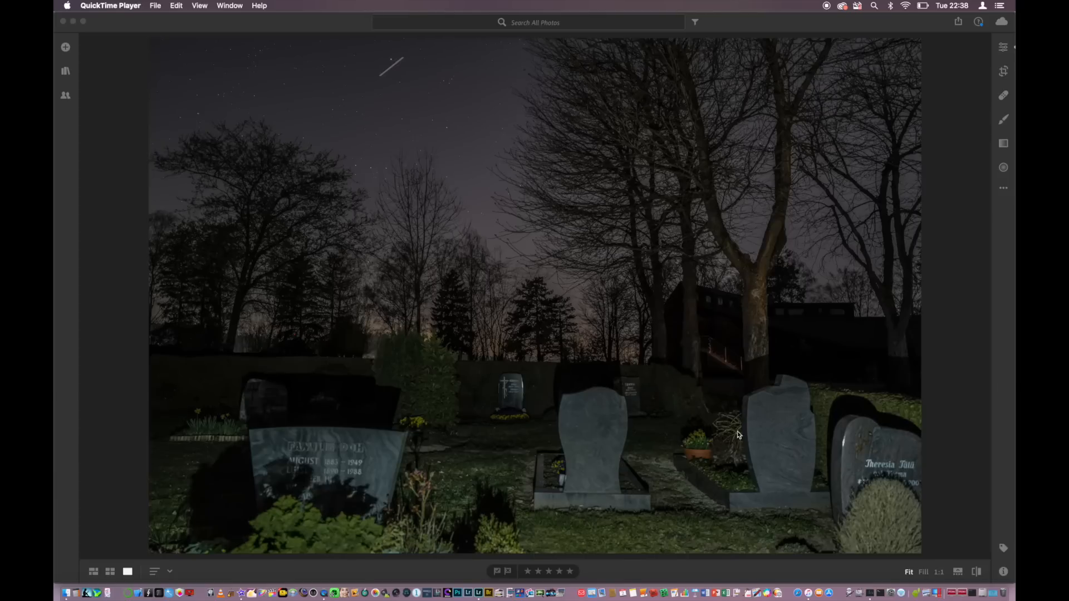
{"action": "mouse_move", "coordinate": [641, 427]}
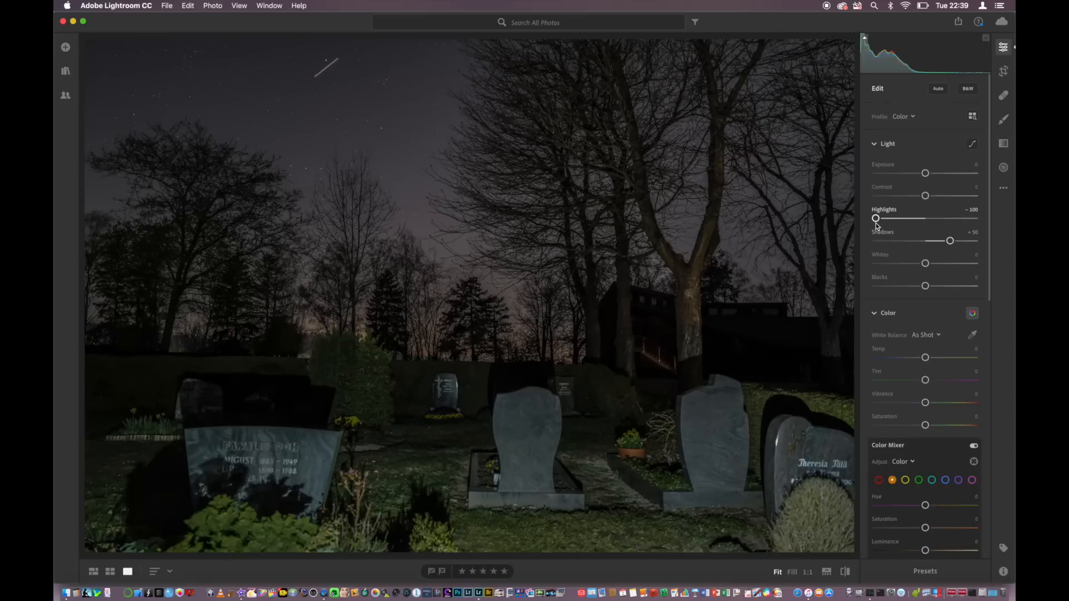
{"action": "scroll", "scroll_direction": "down", "scroll_amount": 3}
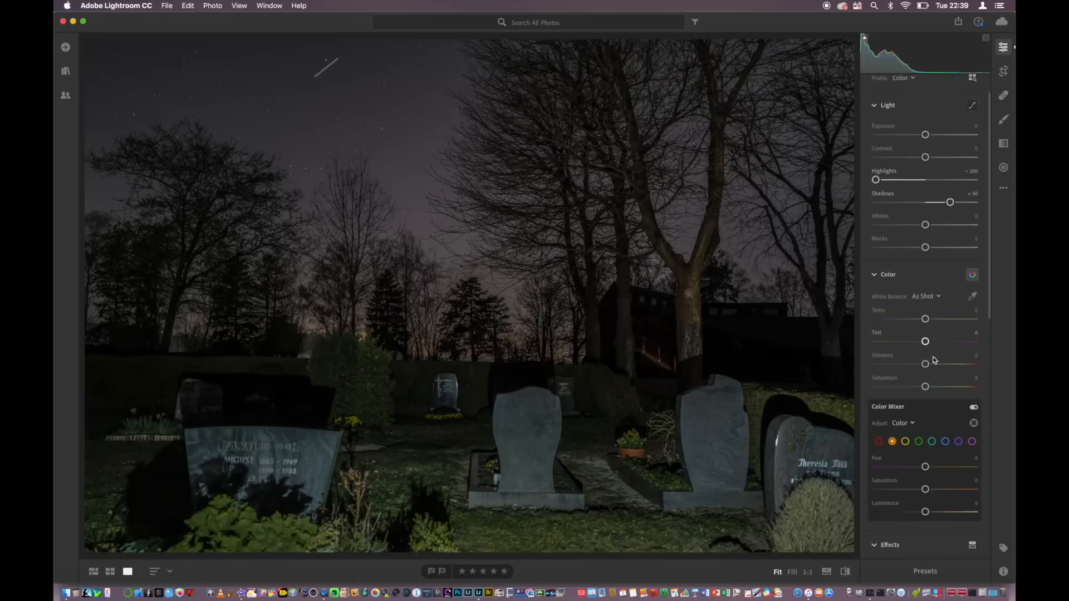
{"action": "scroll", "scroll_direction": "down", "scroll_amount": 3}
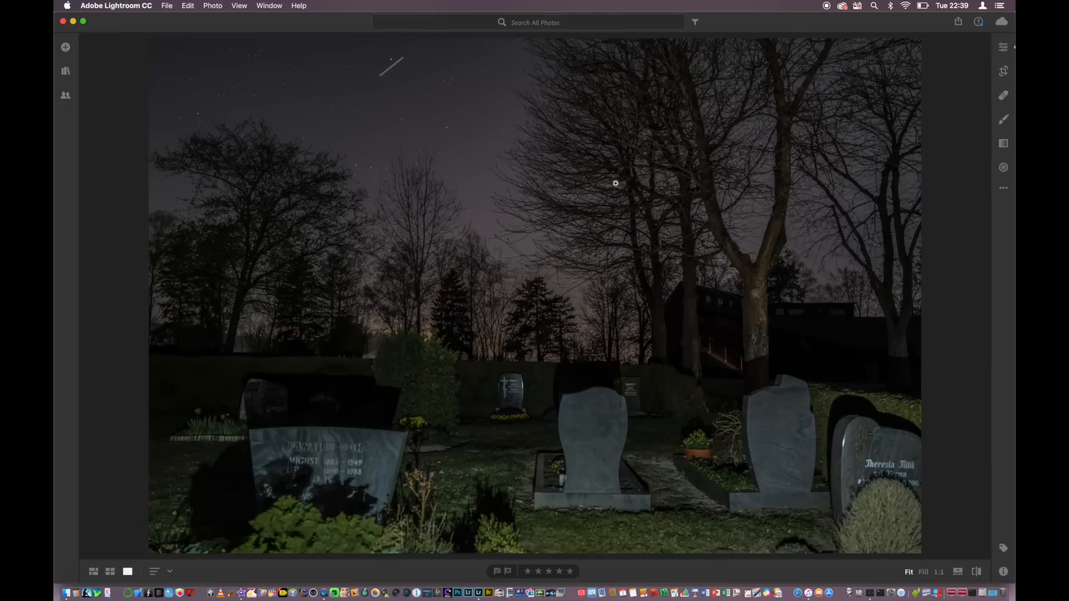
{"action": "mouse_move", "coordinate": [338, 71]}
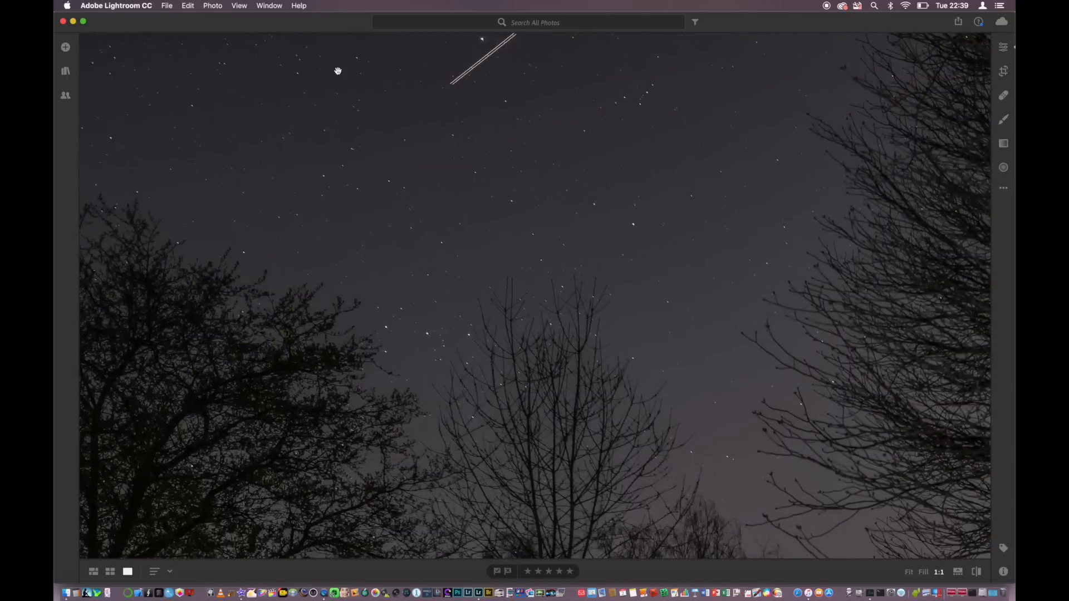
{"action": "mouse_move", "coordinate": [385, 254]}
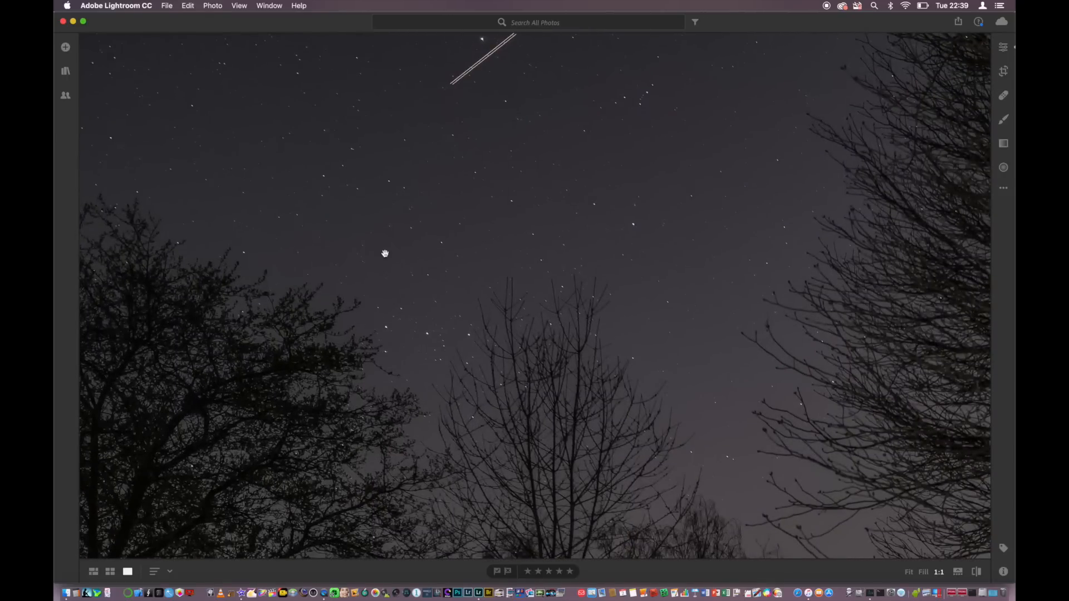
{"action": "mouse_move", "coordinate": [487, 192]}
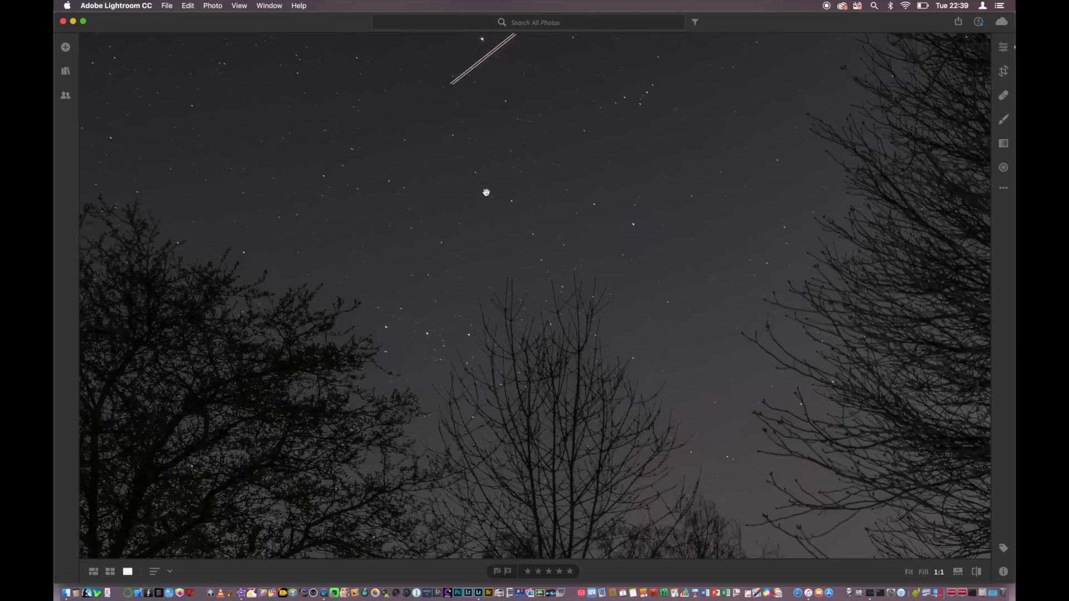
{"action": "mouse_move", "coordinate": [770, 330]}
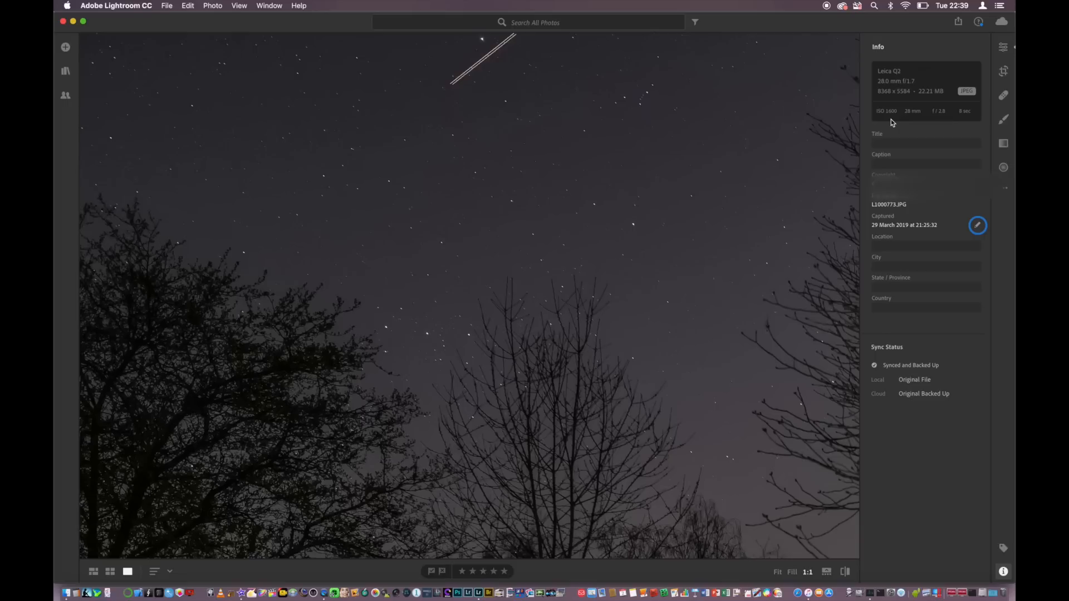
{"action": "mouse_move", "coordinate": [938, 122]}
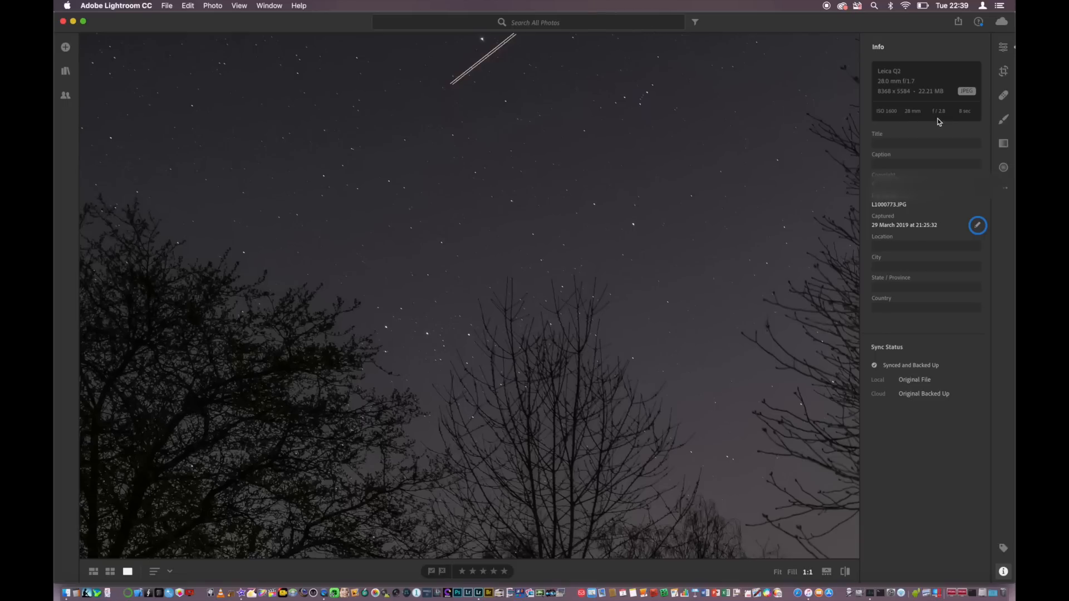
{"action": "mouse_move", "coordinate": [975, 111]}
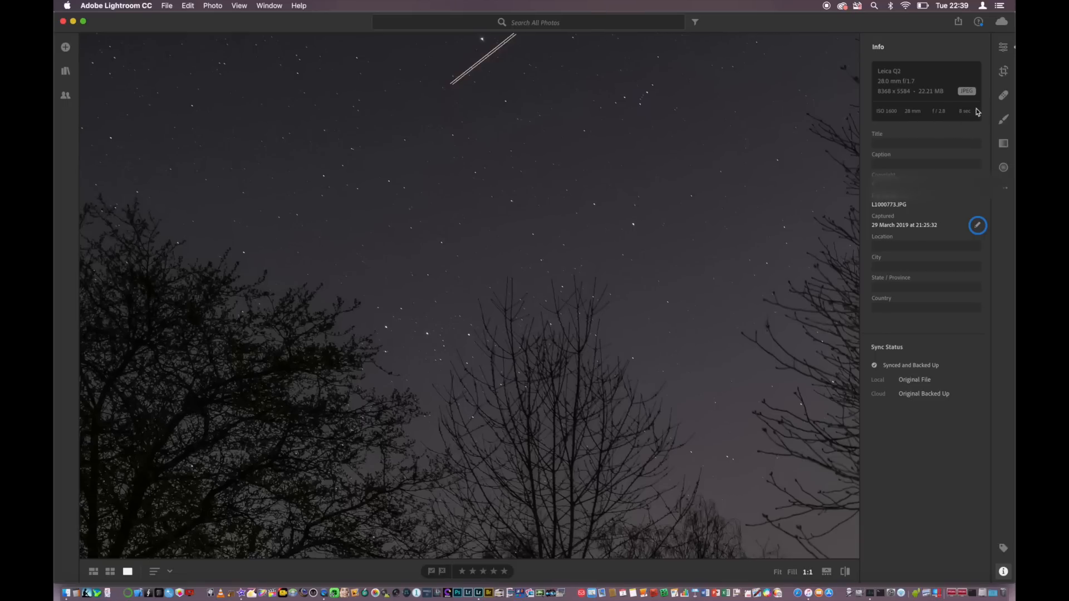
{"action": "mouse_move", "coordinate": [897, 126]}
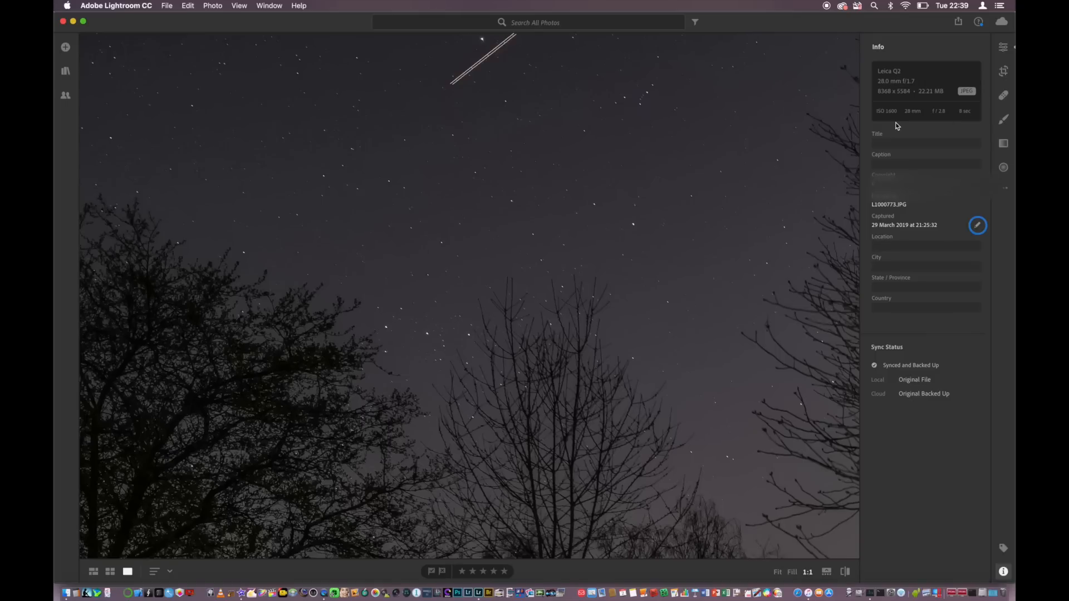
{"action": "mouse_move", "coordinate": [884, 123]}
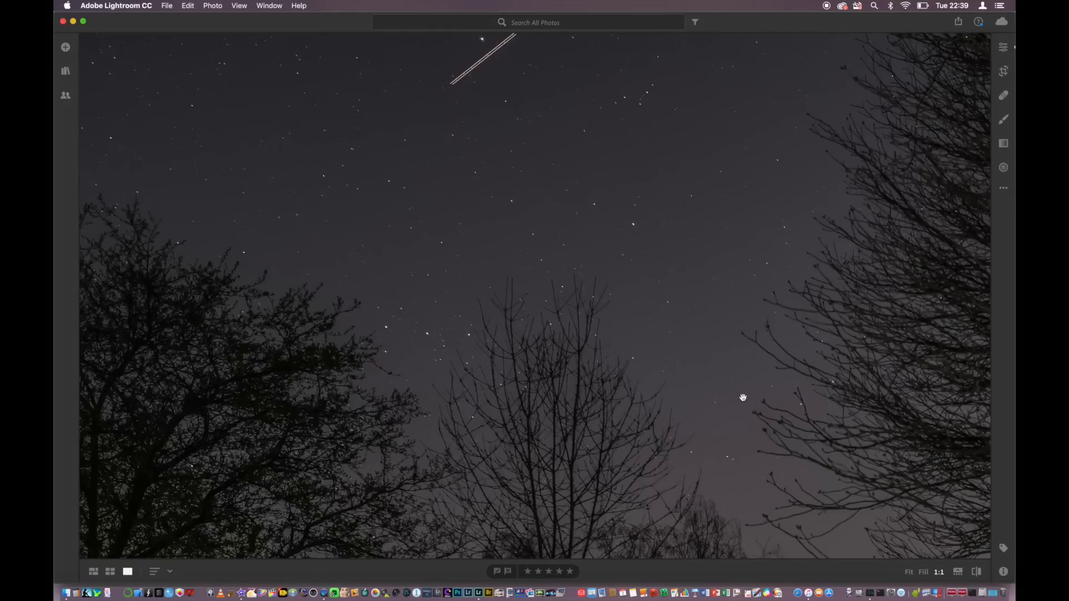
{"action": "mouse_move", "coordinate": [610, 233]}
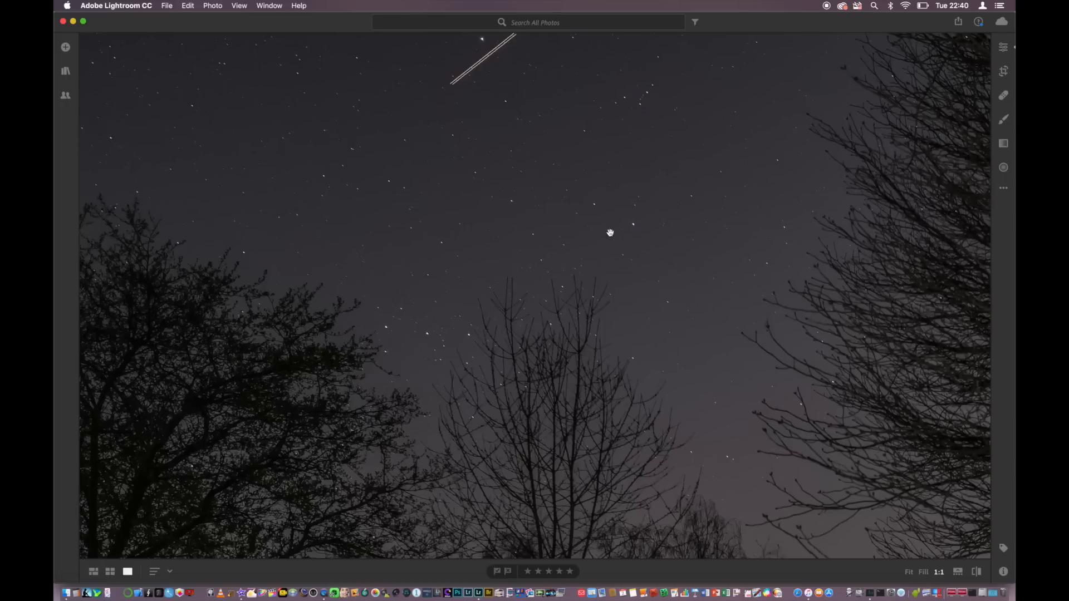
{"action": "mouse_move", "coordinate": [522, 211]}
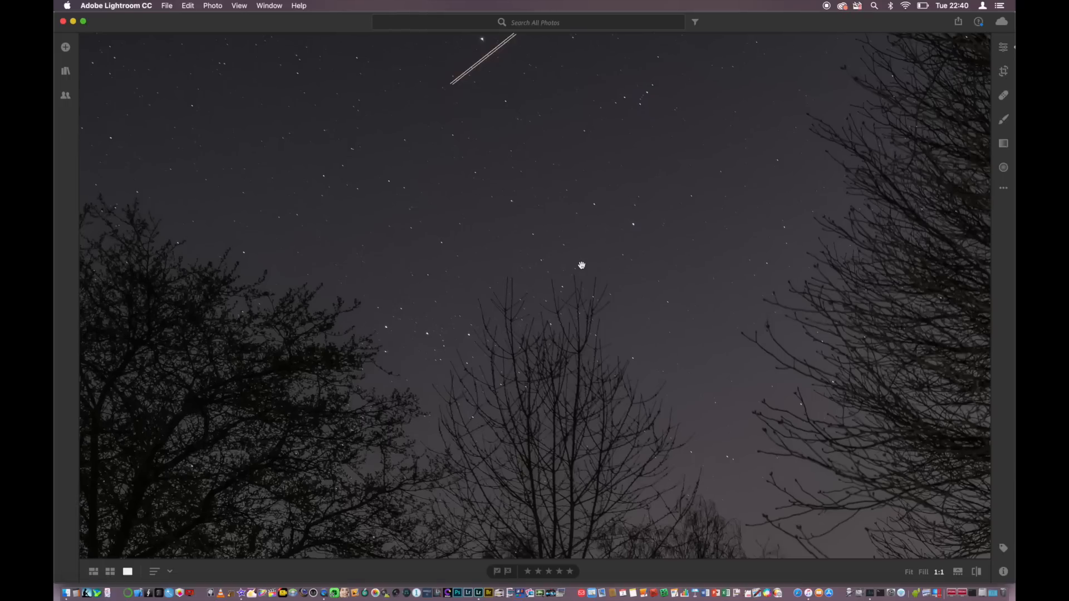
{"action": "mouse_move", "coordinate": [478, 122]}
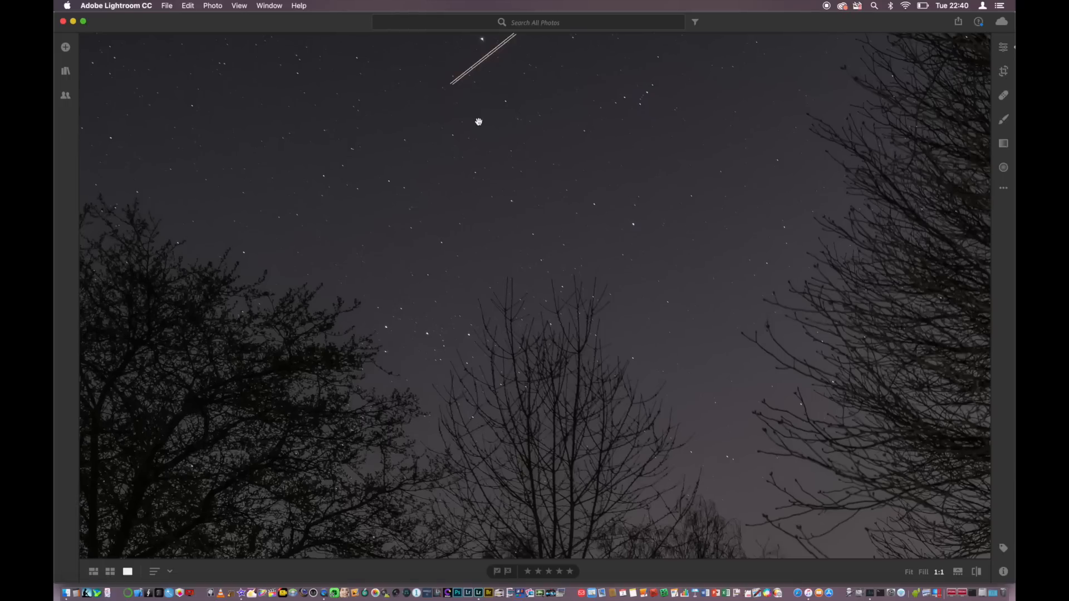
{"action": "mouse_move", "coordinate": [345, 139]}
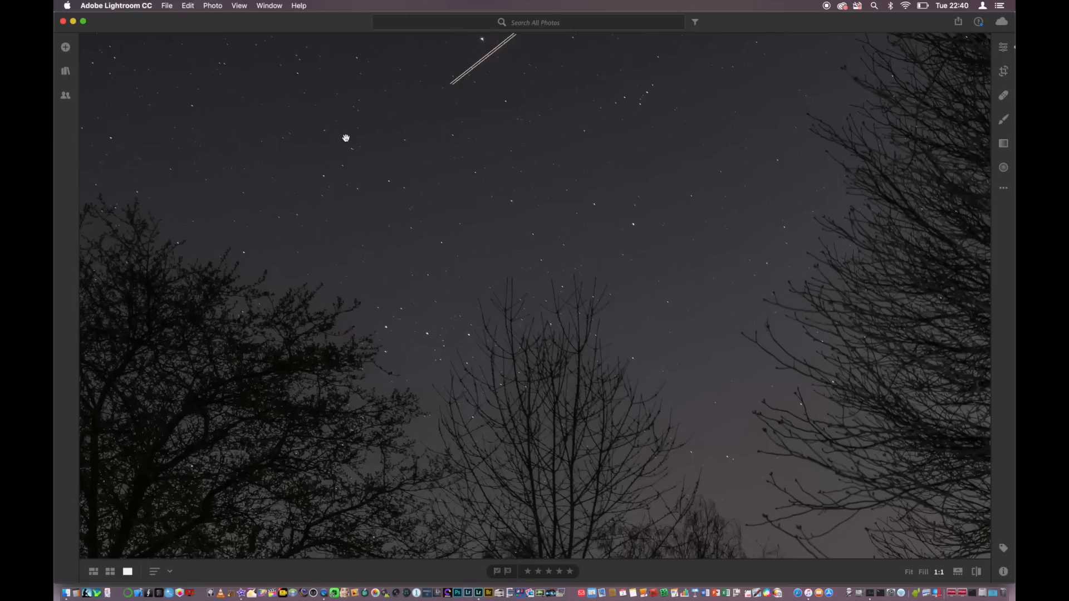
{"action": "mouse_move", "coordinate": [448, 190]}
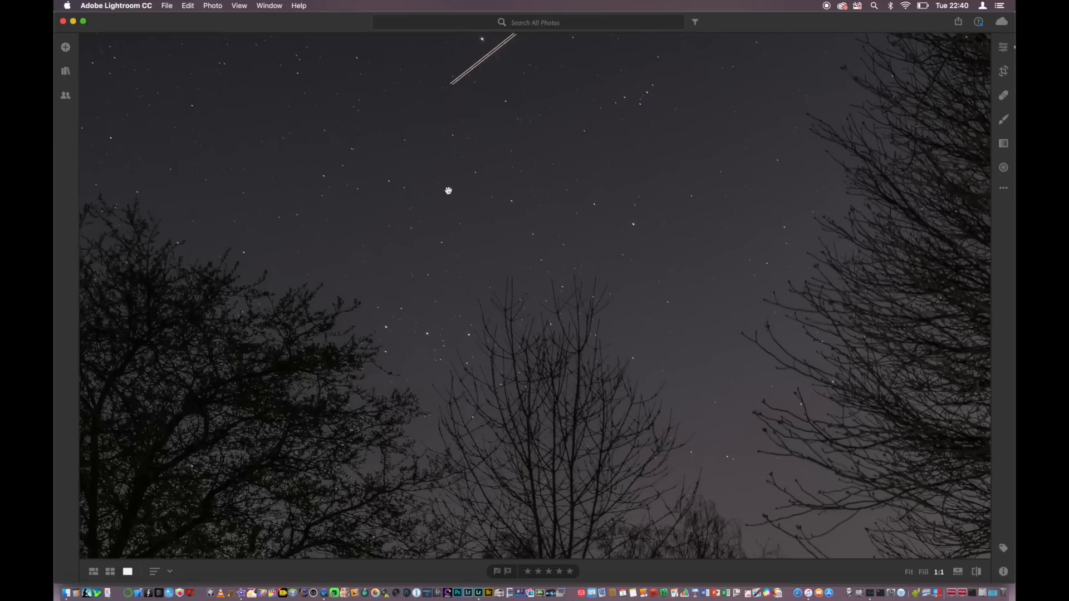
{"action": "mouse_move", "coordinate": [533, 203]}
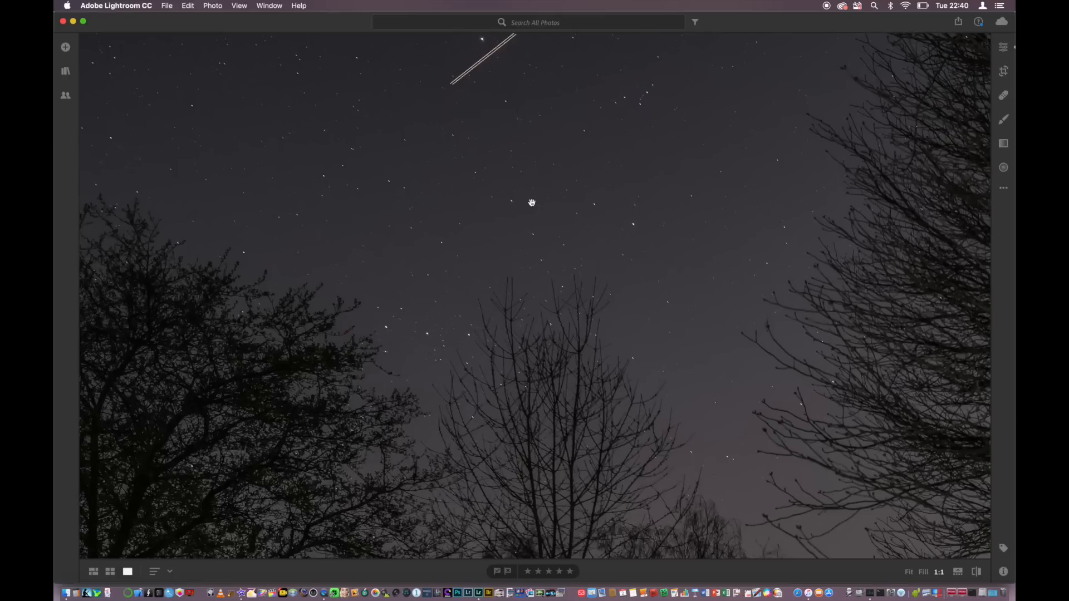